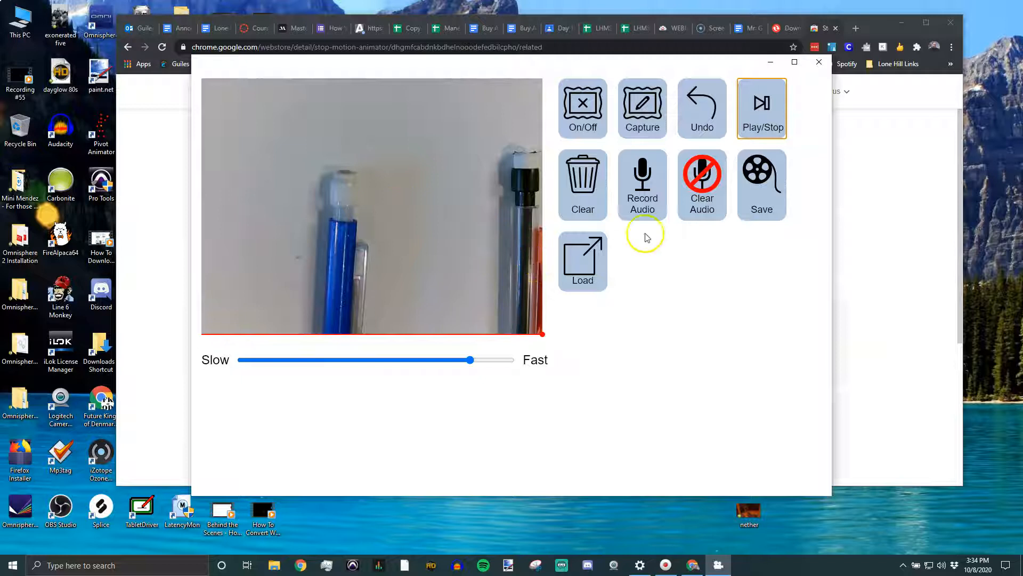
# Step: Export the animation as movie 'Bouncing_Animation_2e' into the Downloads folder
pyautogui.click(761, 184)
pyautogui.write('Bouncing_Animation_2e')
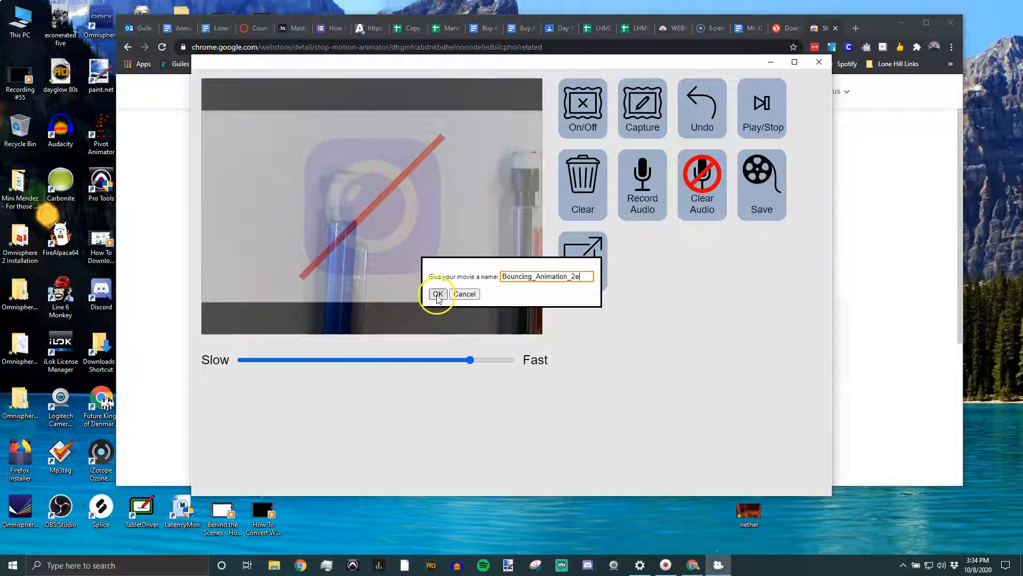
pyautogui.click(437, 294)
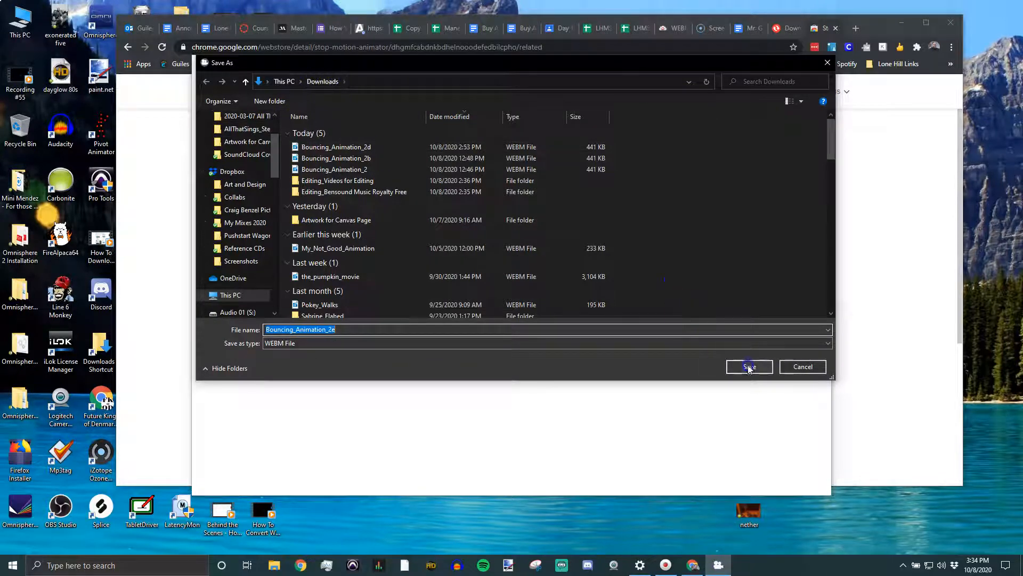
pyautogui.click(749, 366)
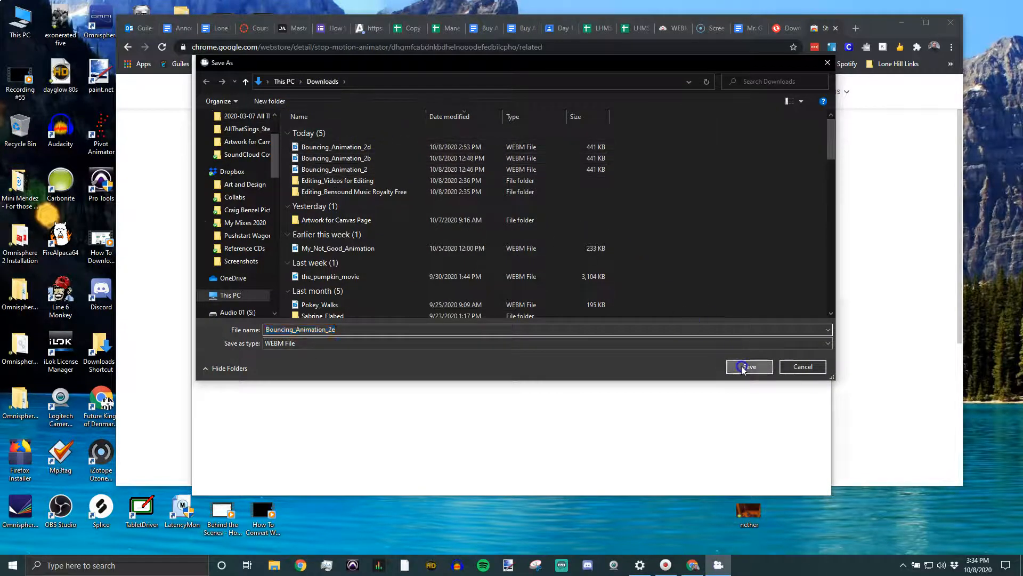
pyautogui.click(748, 366)
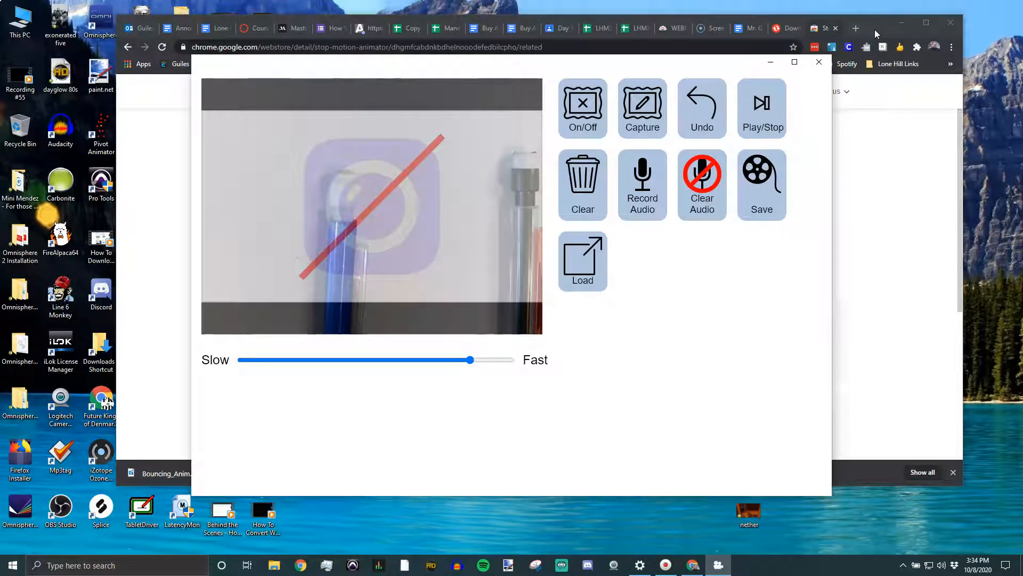
pyautogui.moveTo(874, 31)
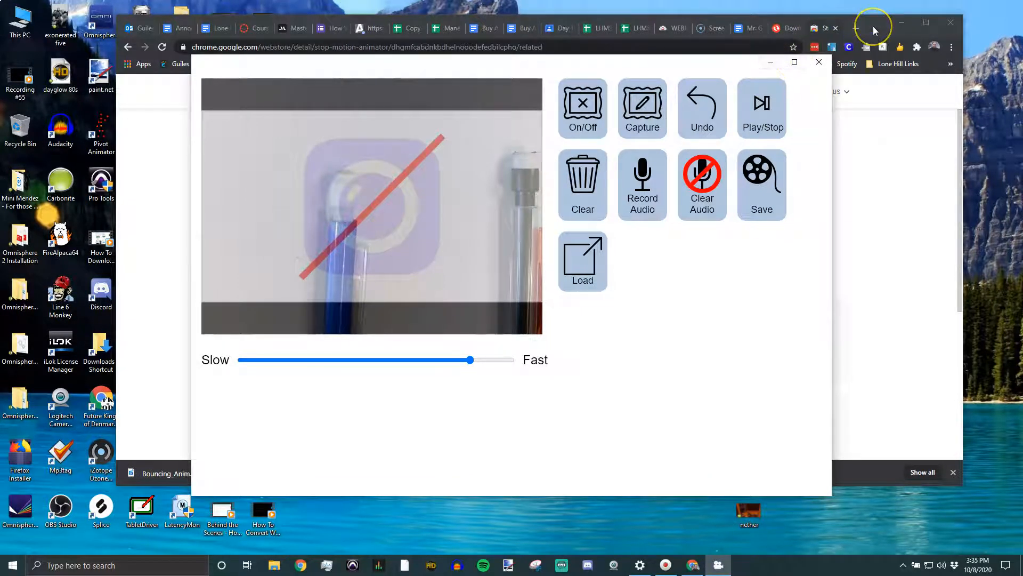
# Step: In a new tab, upload Bouncing_Animation_2e.webm from the computer to CloudConvert
pyautogui.click(819, 62)
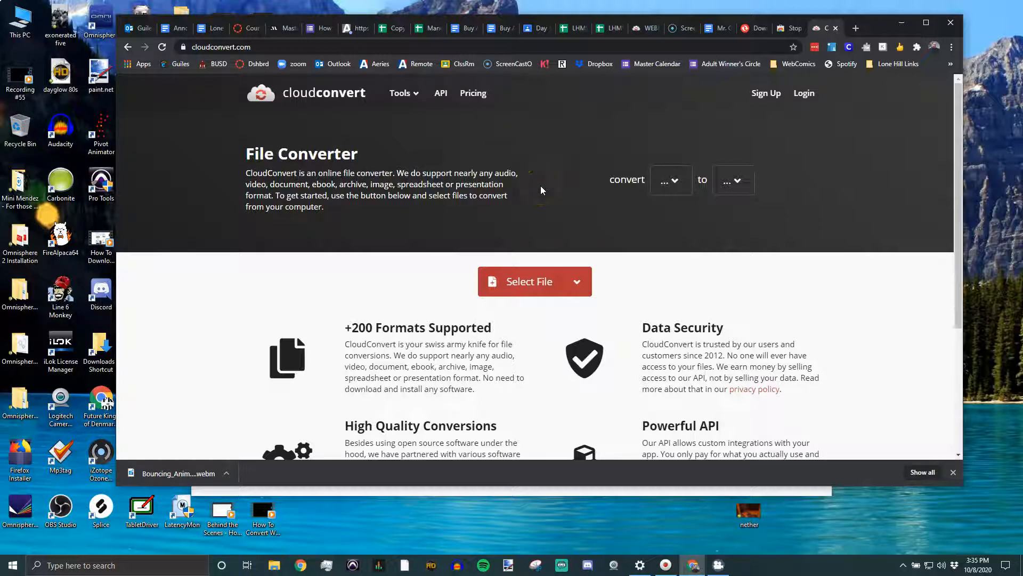
pyautogui.moveTo(540, 189)
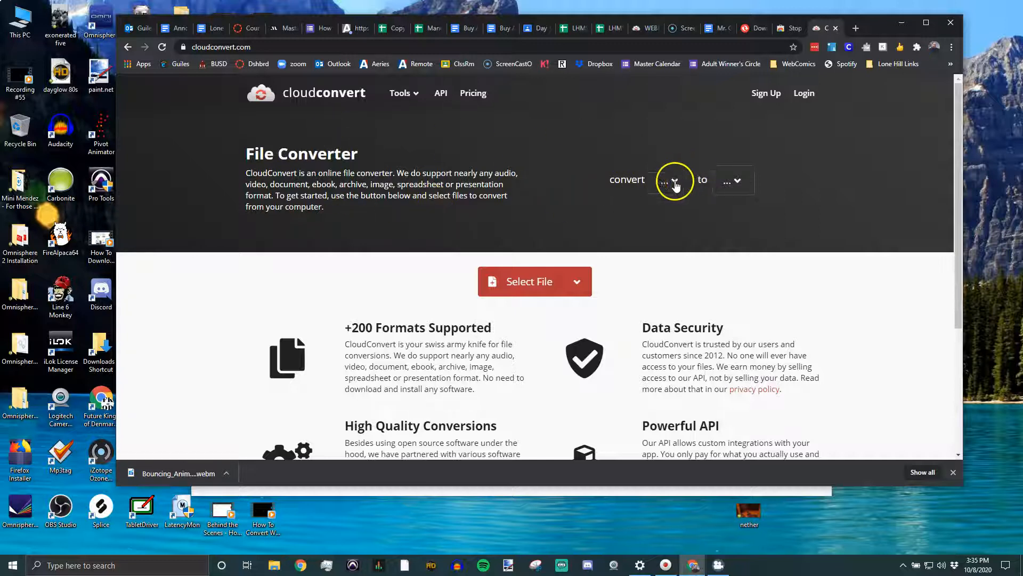
pyautogui.click(576, 281)
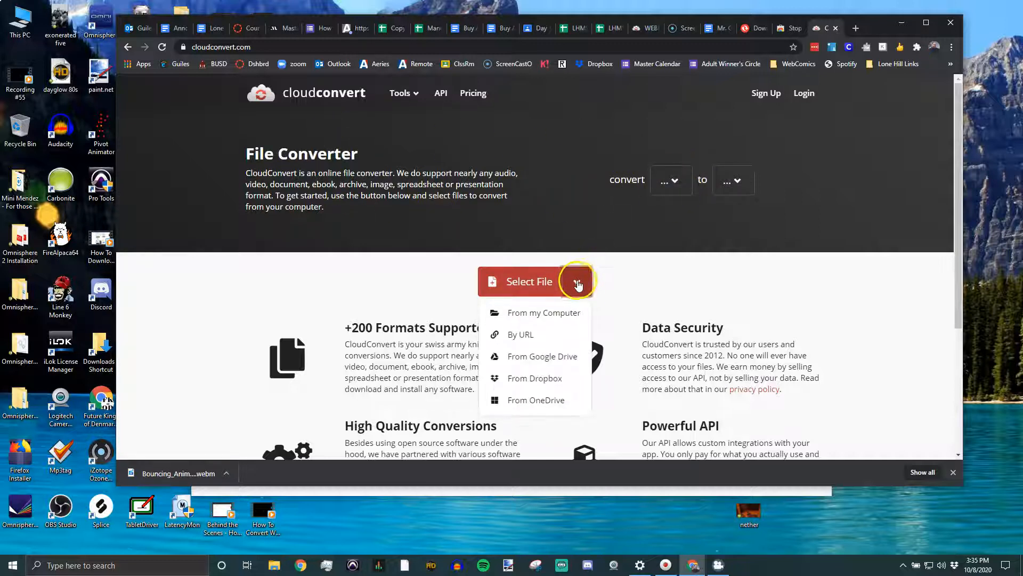
pyautogui.click(543, 312)
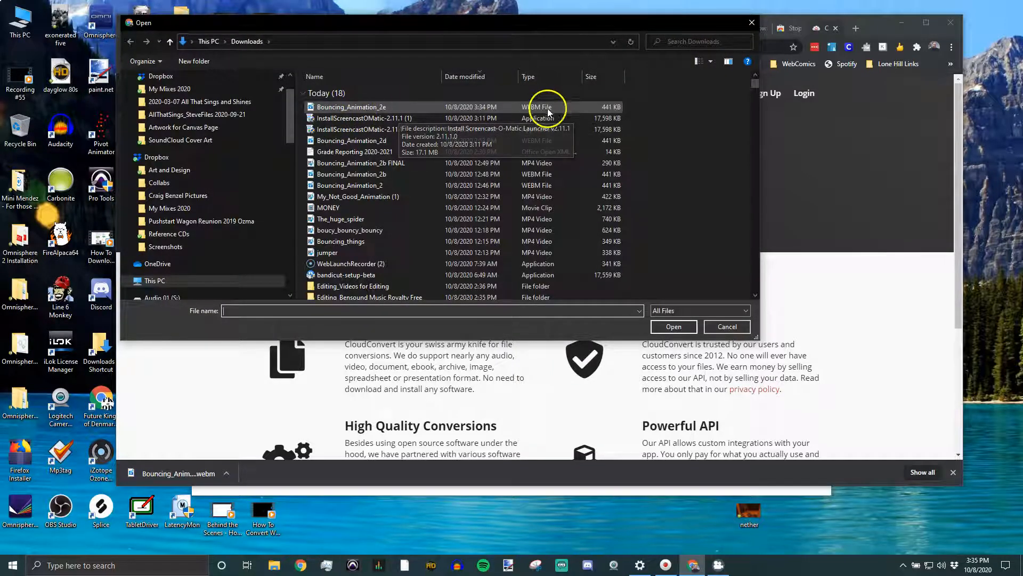
pyautogui.click(351, 107)
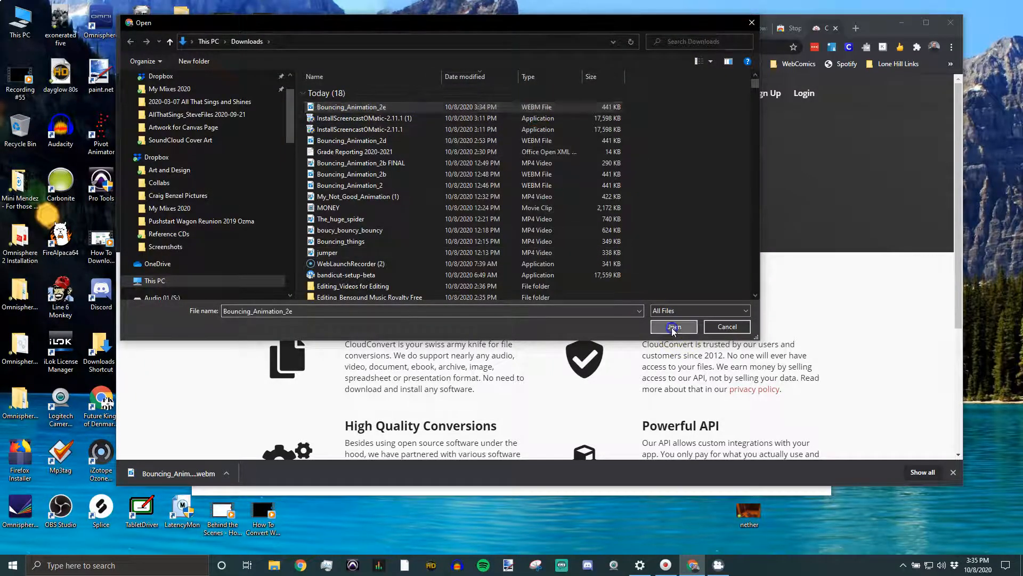
pyautogui.click(672, 326)
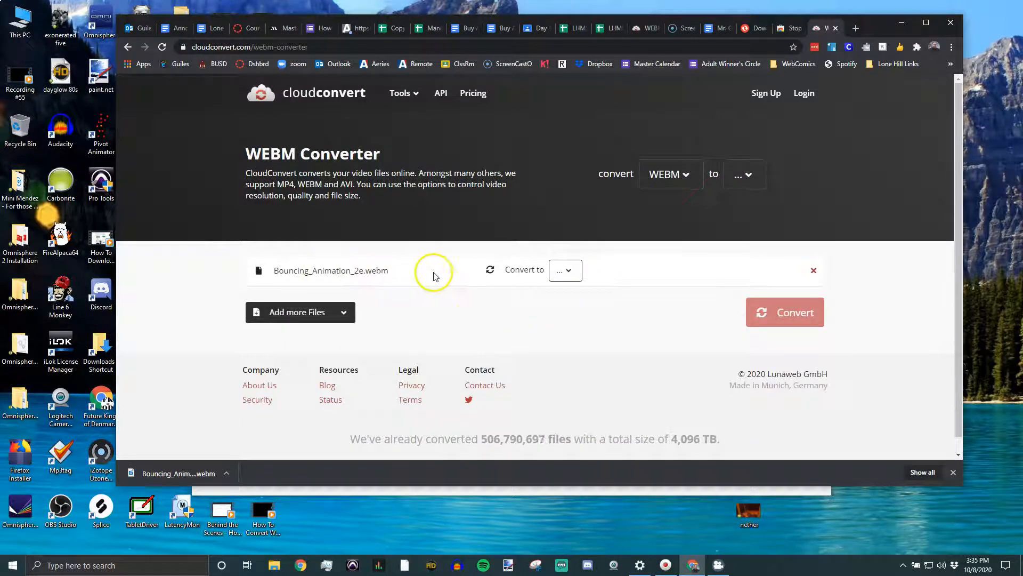
# Step: Choose Video > MP4 as output and start conversion, which hits the minute limit
pyautogui.click(565, 270)
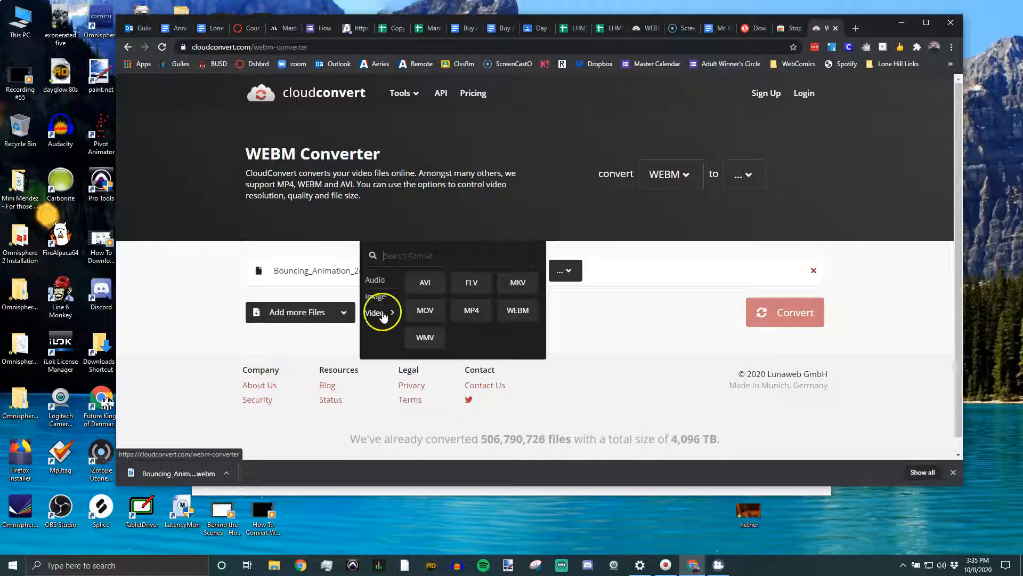
pyautogui.click(471, 310)
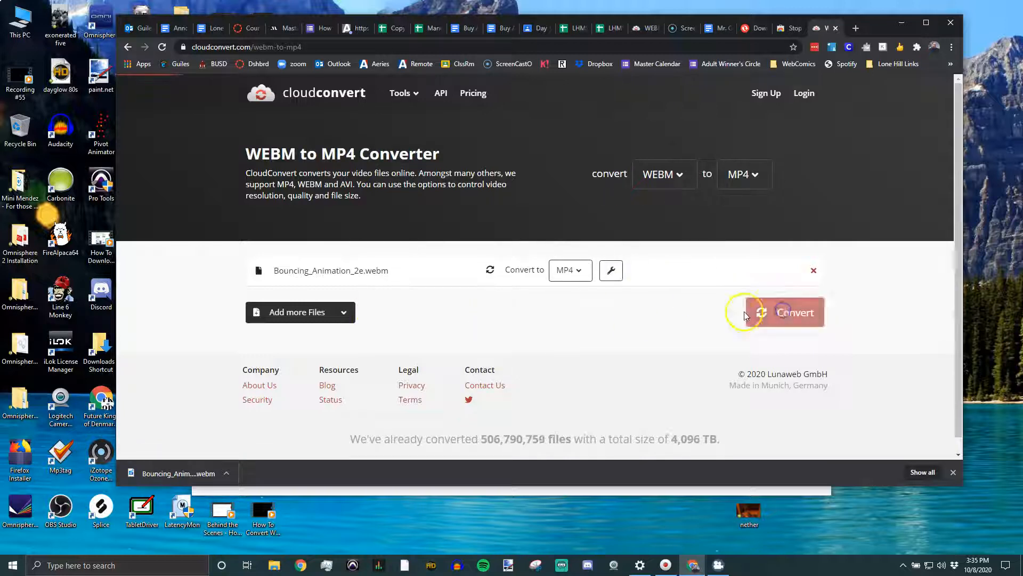
pyautogui.click(795, 312)
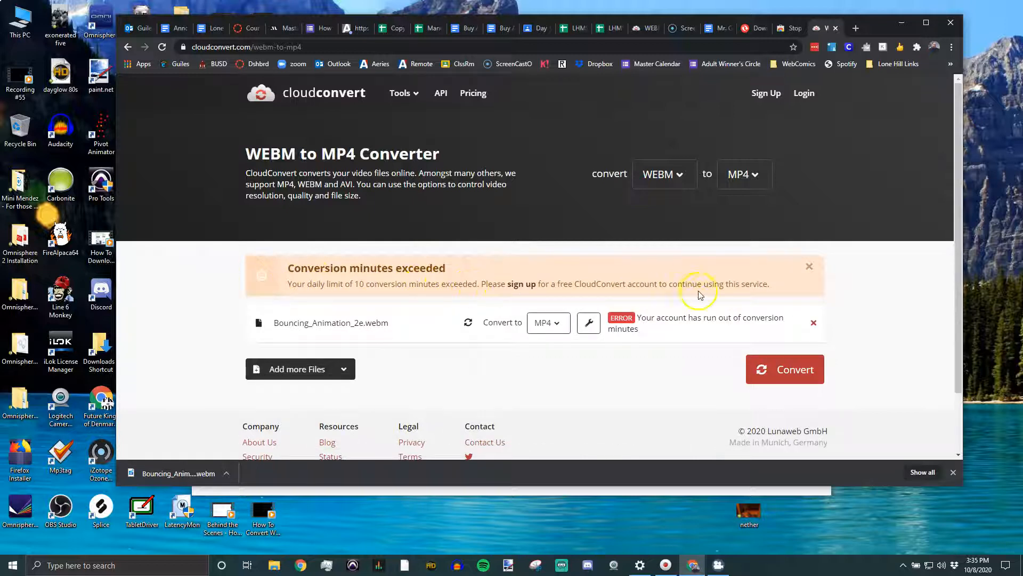
pyautogui.moveTo(774, 342)
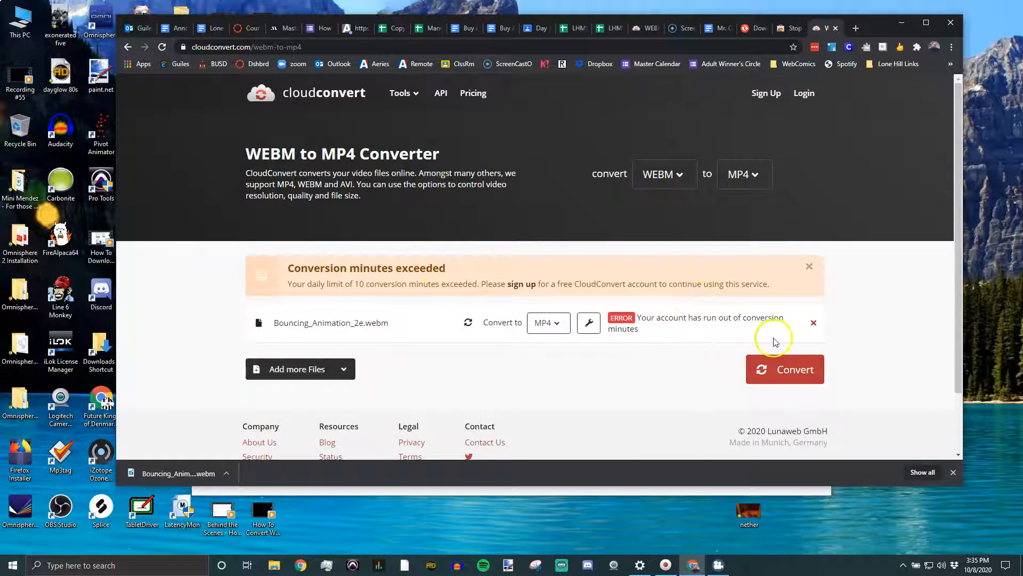
pyautogui.moveTo(741, 361)
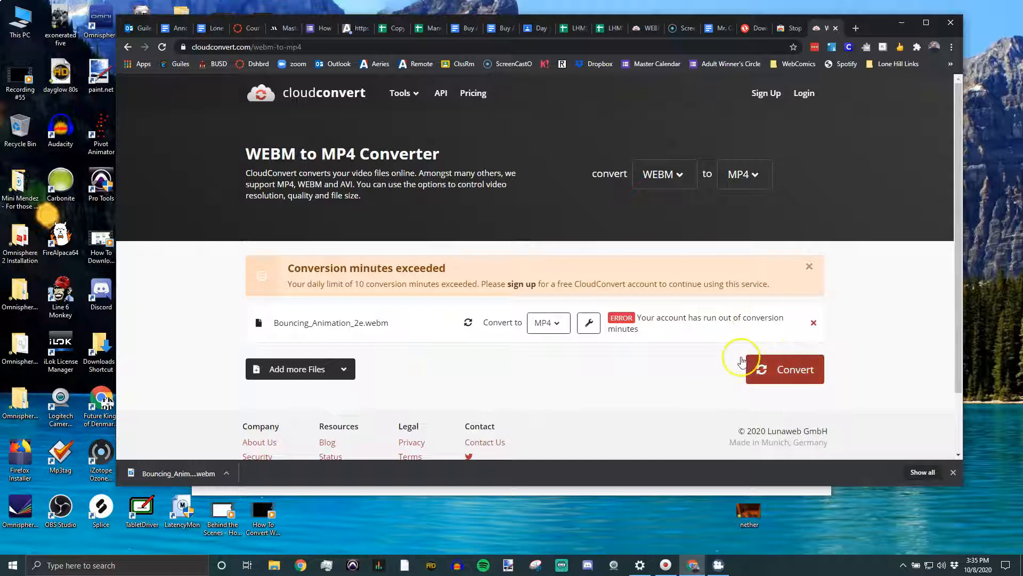
pyautogui.moveTo(135, 438)
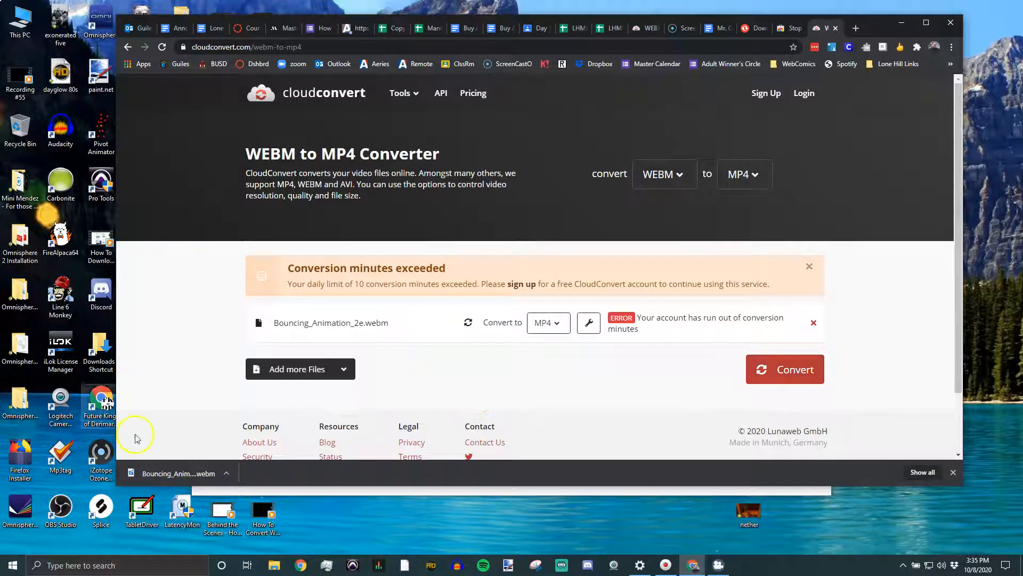
pyautogui.click(226, 473)
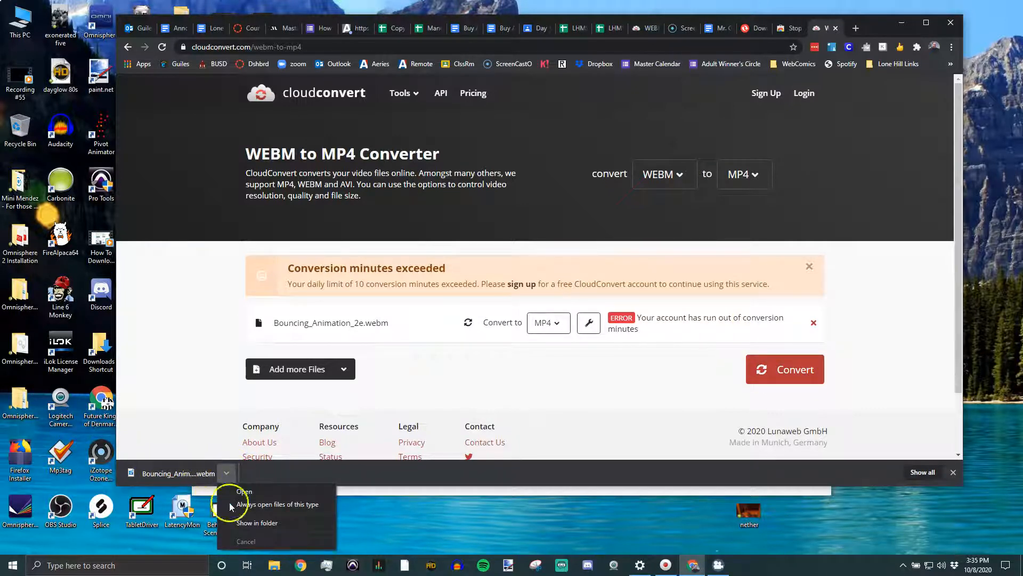
pyautogui.click(257, 523)
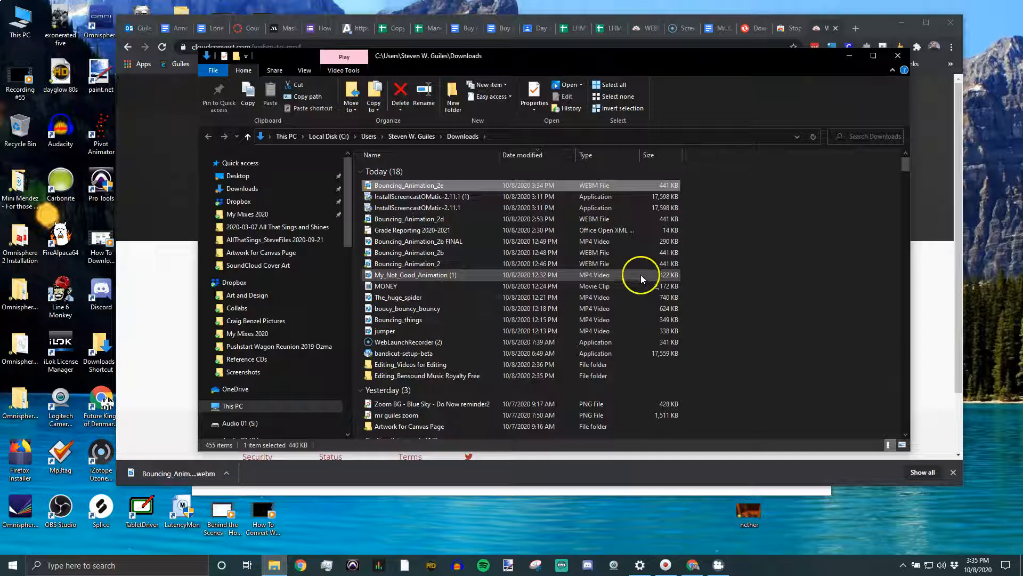
pyautogui.click(417, 241)
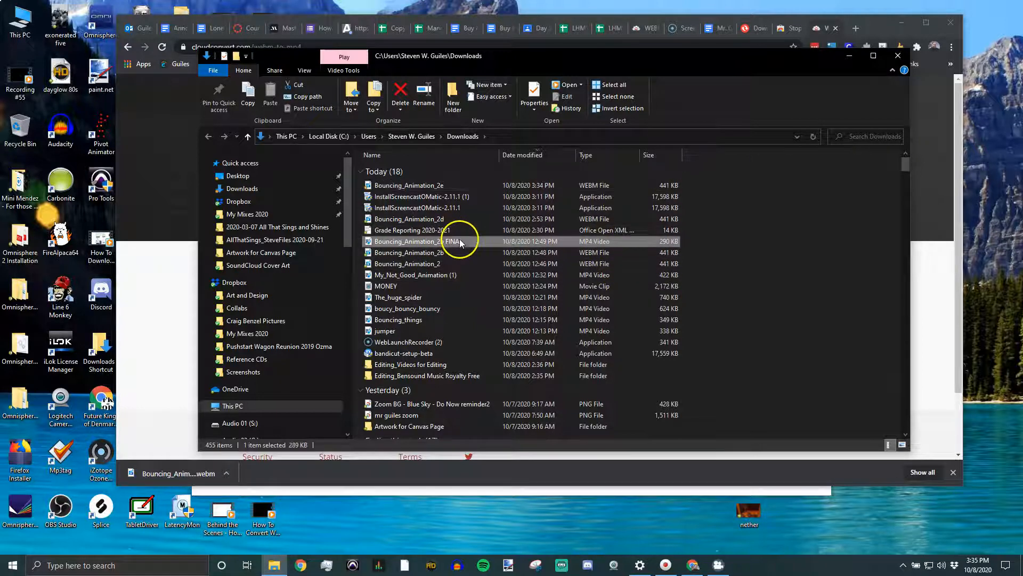
pyautogui.doubleClick(411, 241)
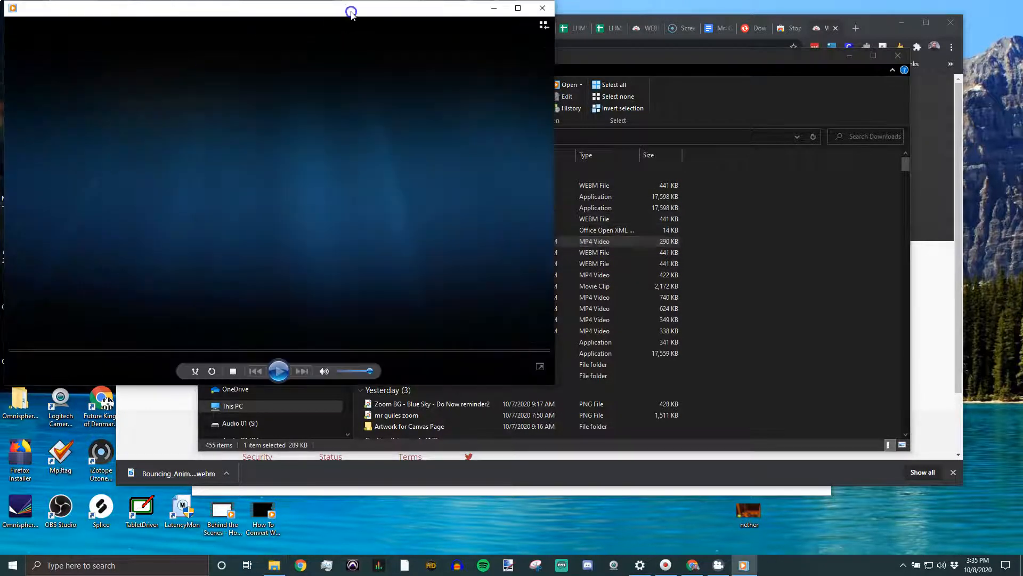
pyautogui.click(277, 371)
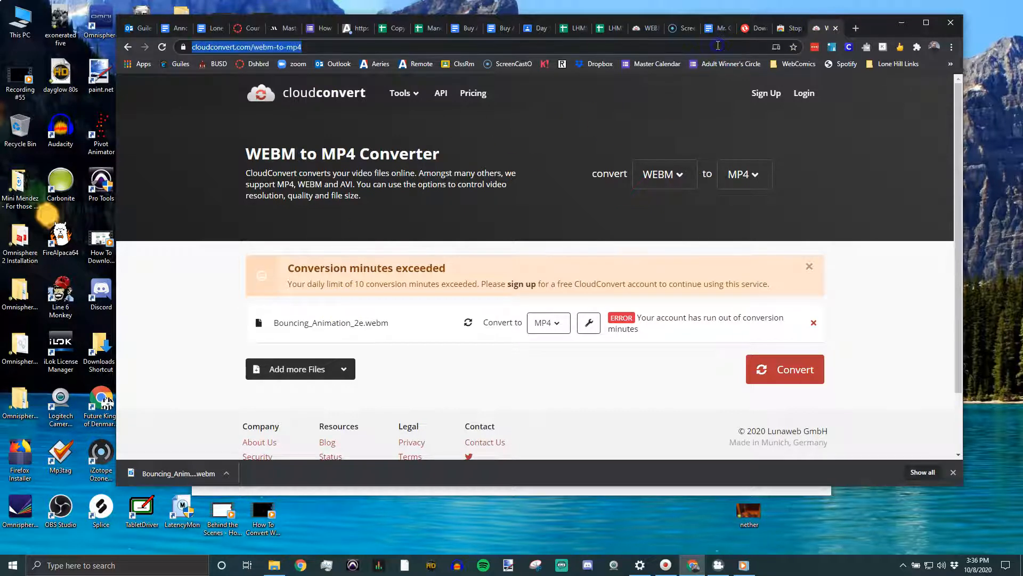
# Step: On Zamzar, add Bouncing_Animation_2e.webm from Downloads, pick mp4 and convert
pyautogui.write('zamzas')
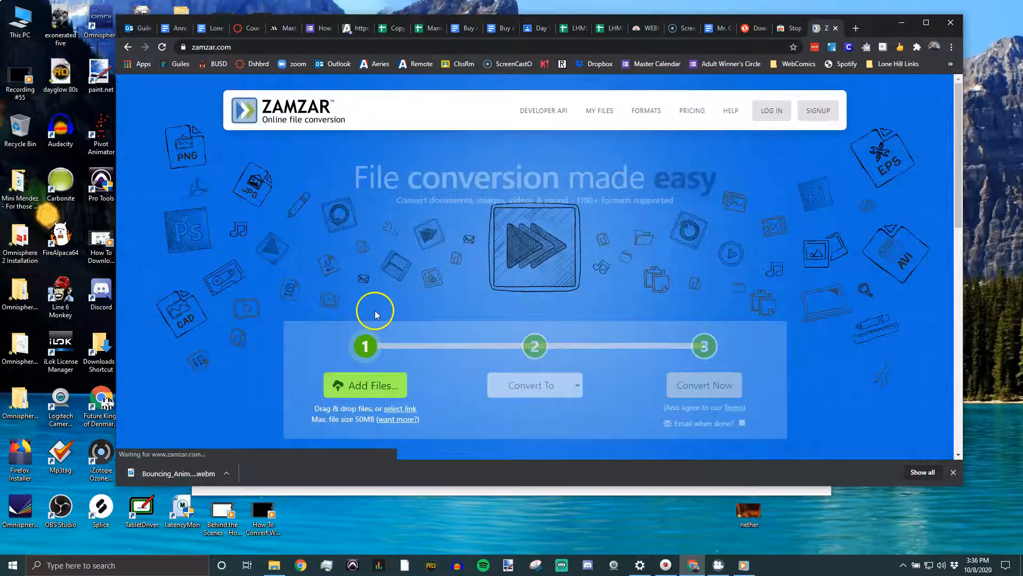
pyautogui.scroll(-3)
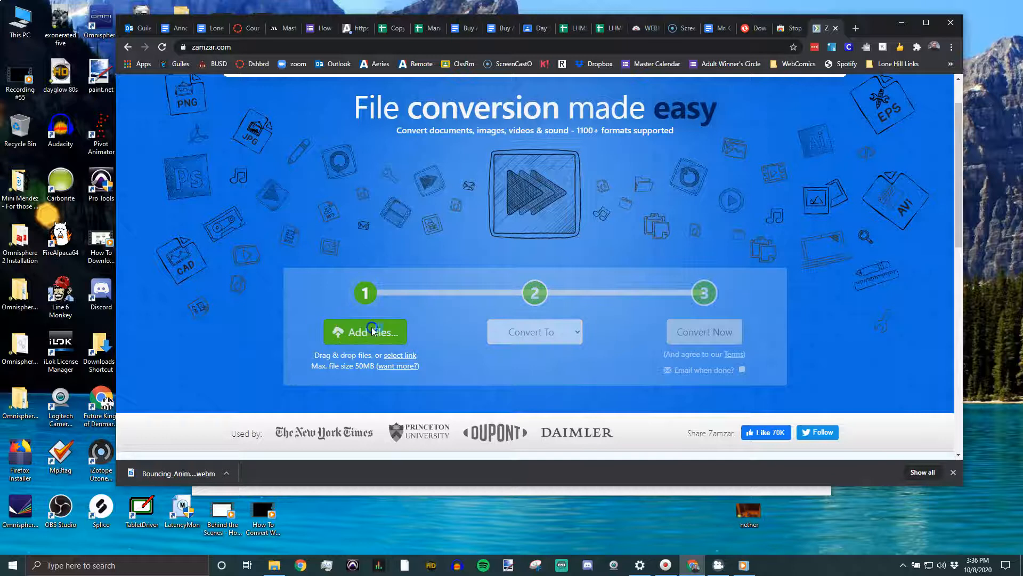
pyautogui.click(364, 332)
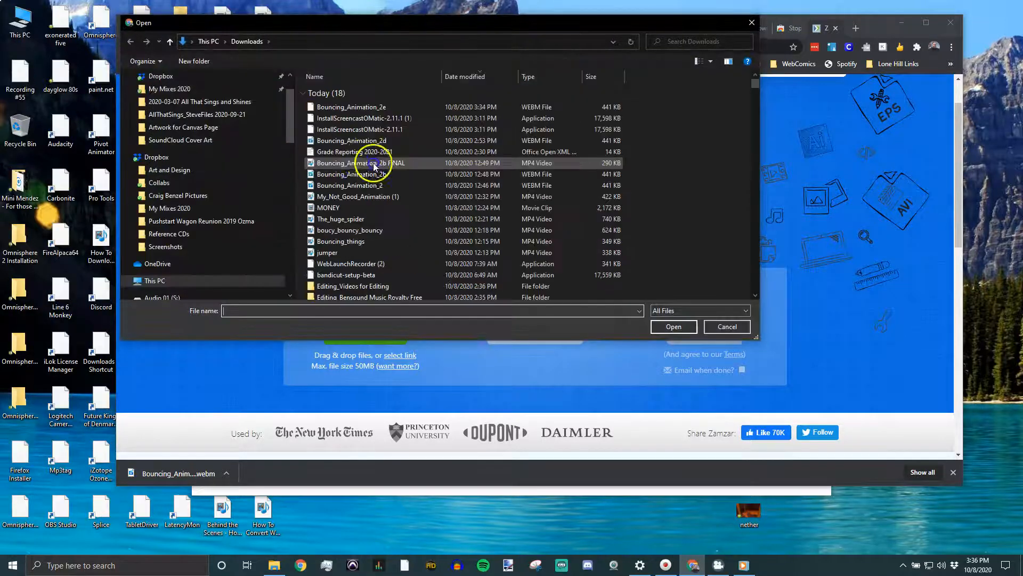
pyautogui.click(351, 107)
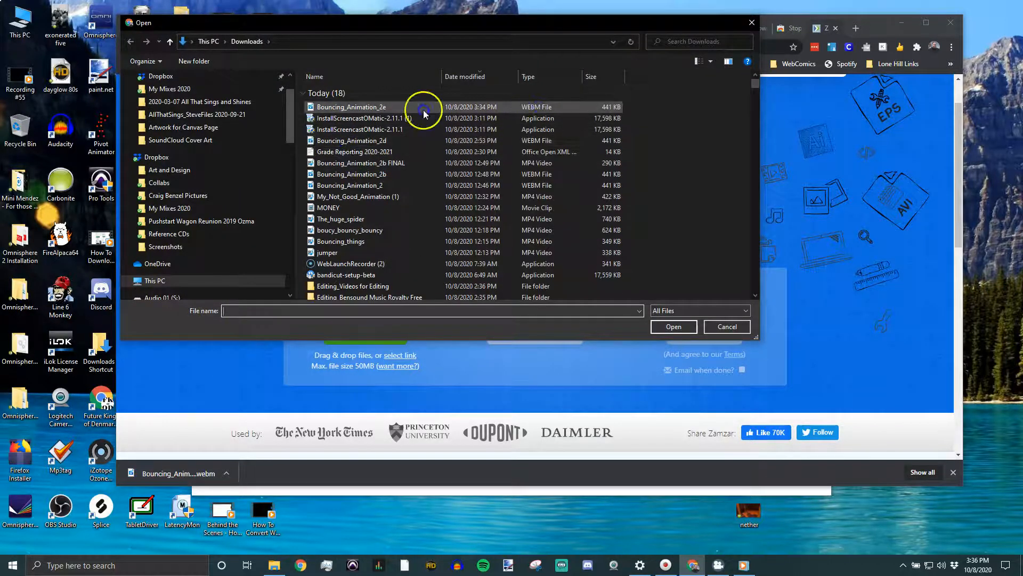
pyautogui.click(726, 326)
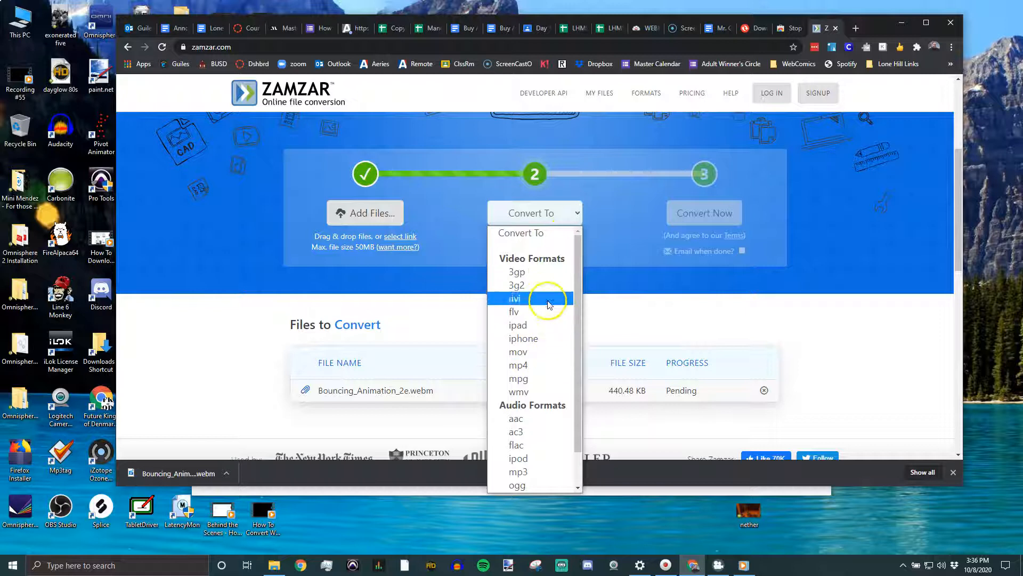
pyautogui.moveTo(522, 365)
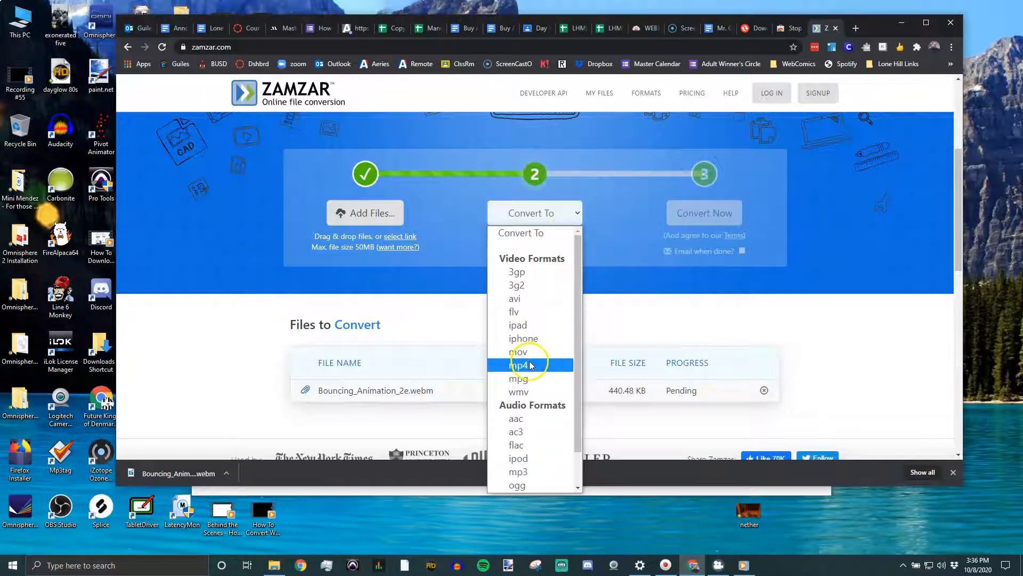
pyautogui.click(520, 364)
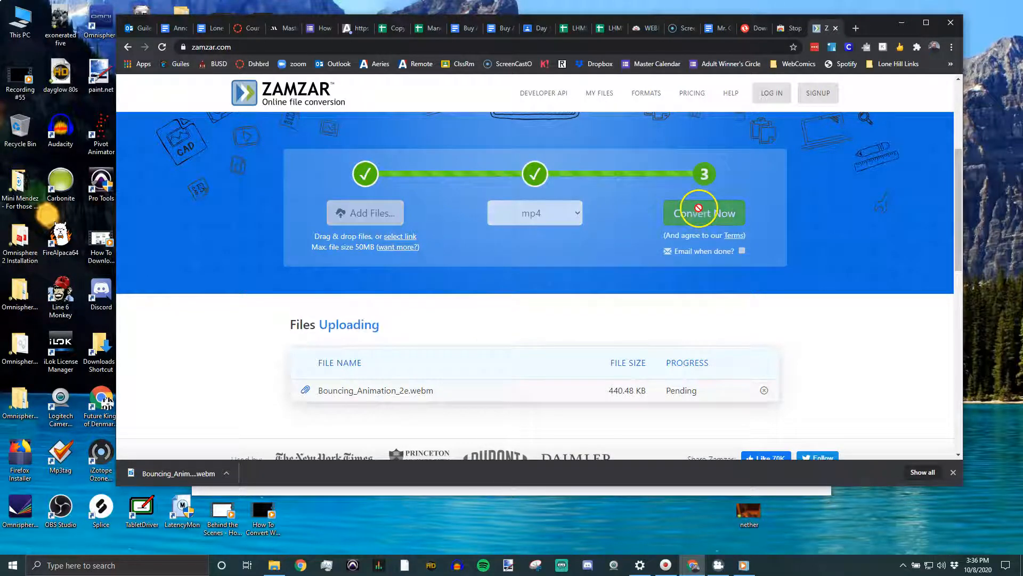
pyautogui.click(704, 212)
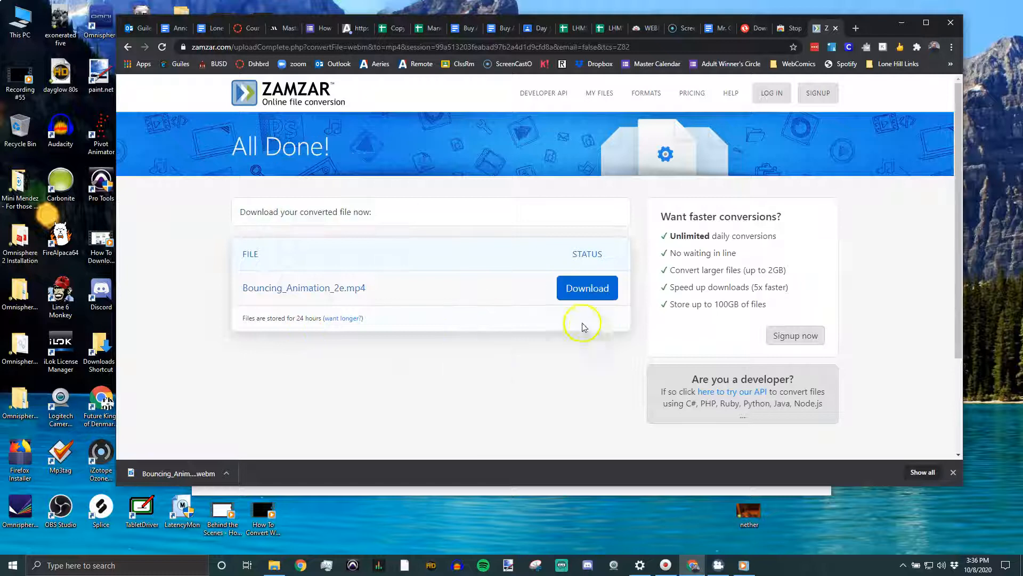
# Step: Download Bouncing_Animation_2e.mp4 from Zamzar and save it to Downloads
pyautogui.click(586, 288)
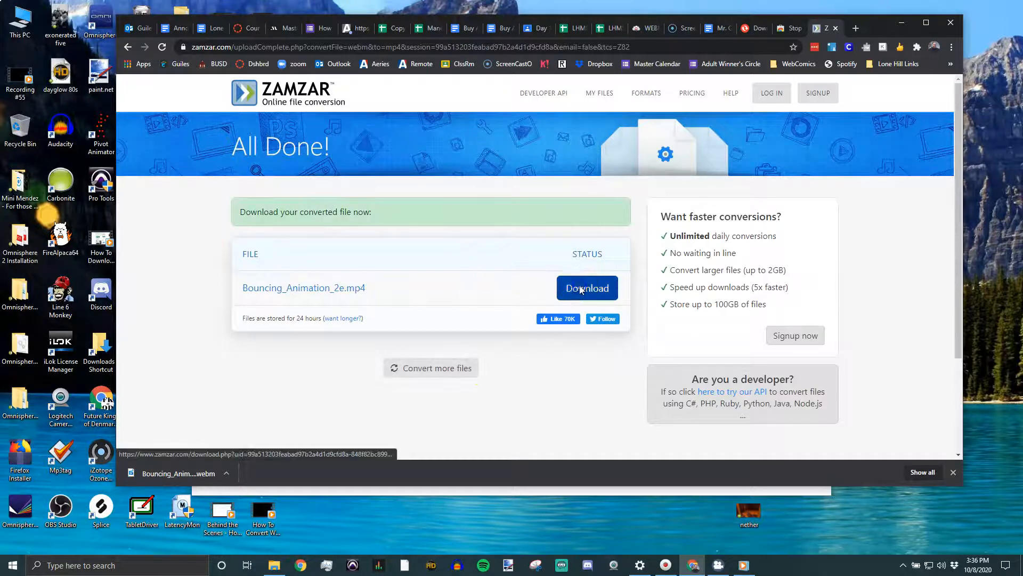
pyautogui.click(586, 288)
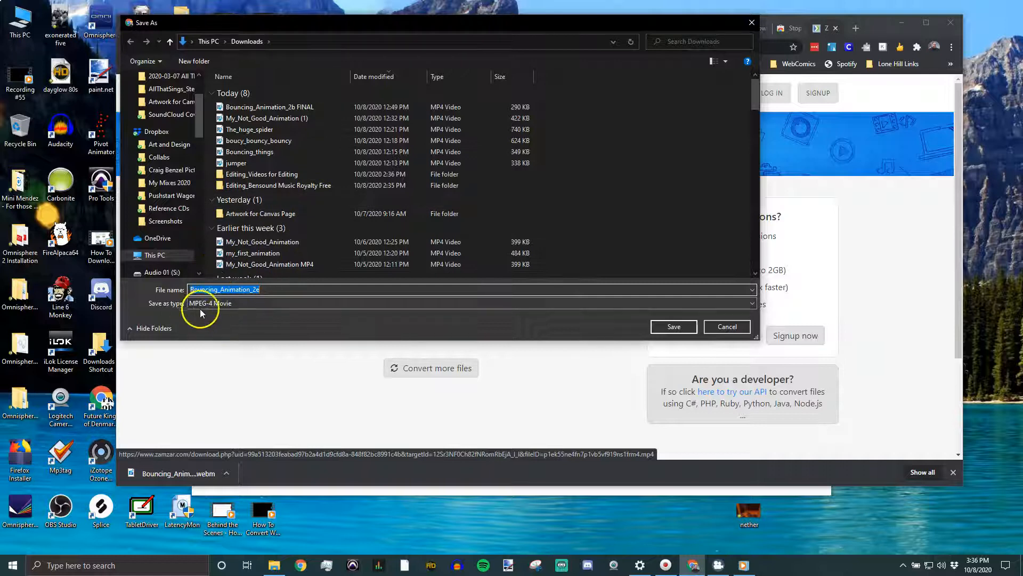
pyautogui.click(672, 326)
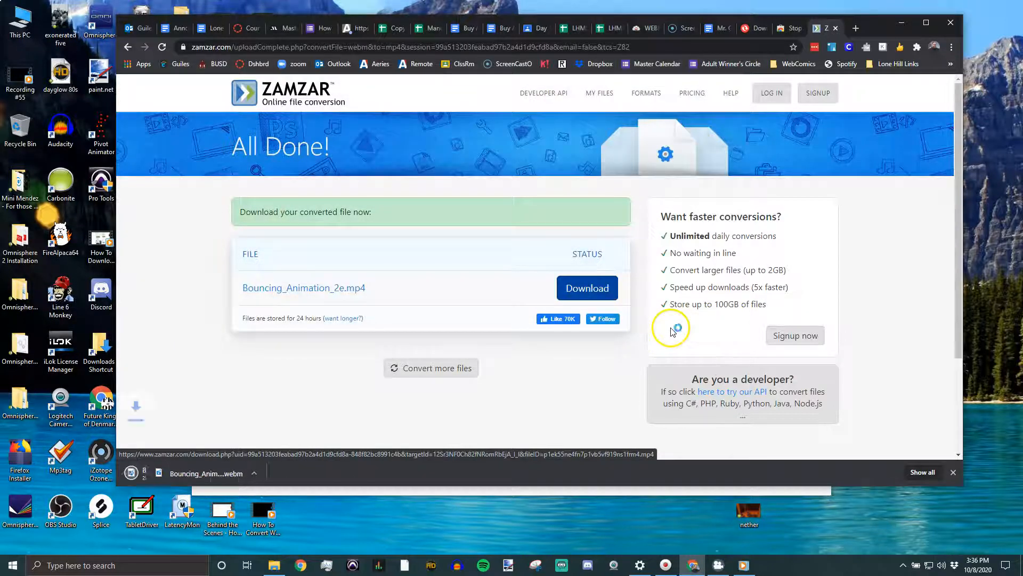
pyautogui.click(587, 288)
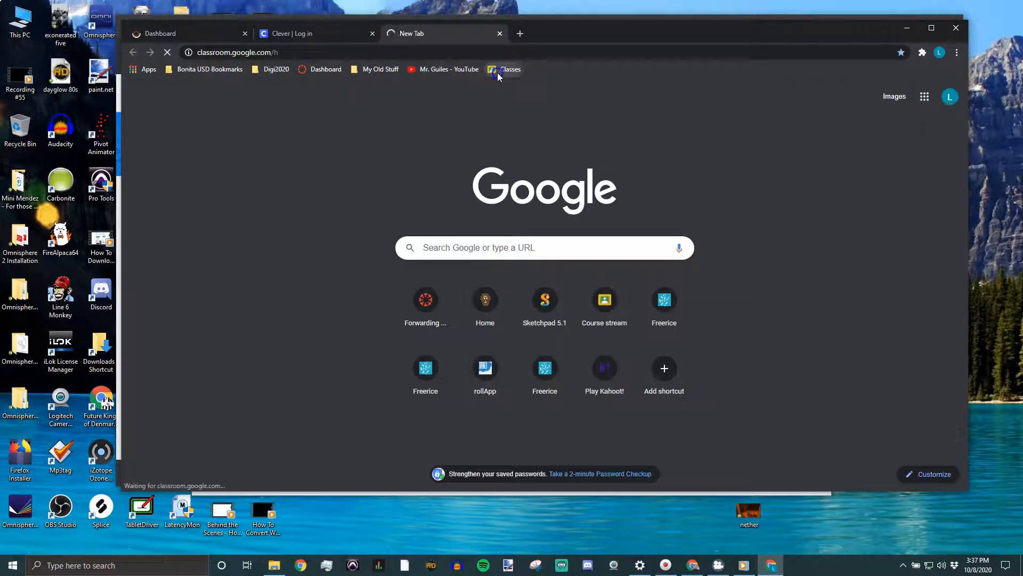
# Step: Open DigiCom Period 3's Bouncing assignment and confirm Unsubmit
pyautogui.click(511, 69)
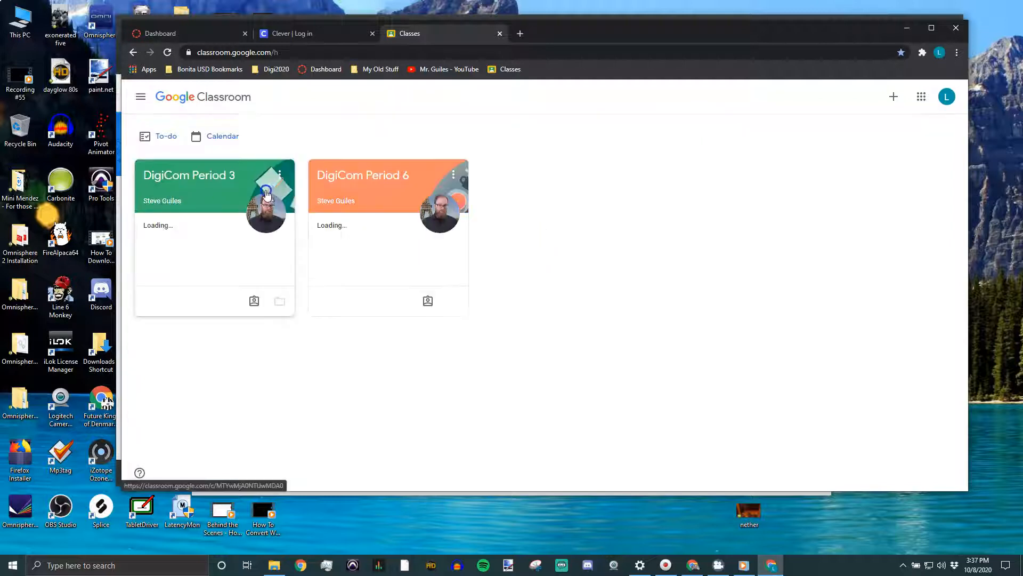
pyautogui.click(189, 175)
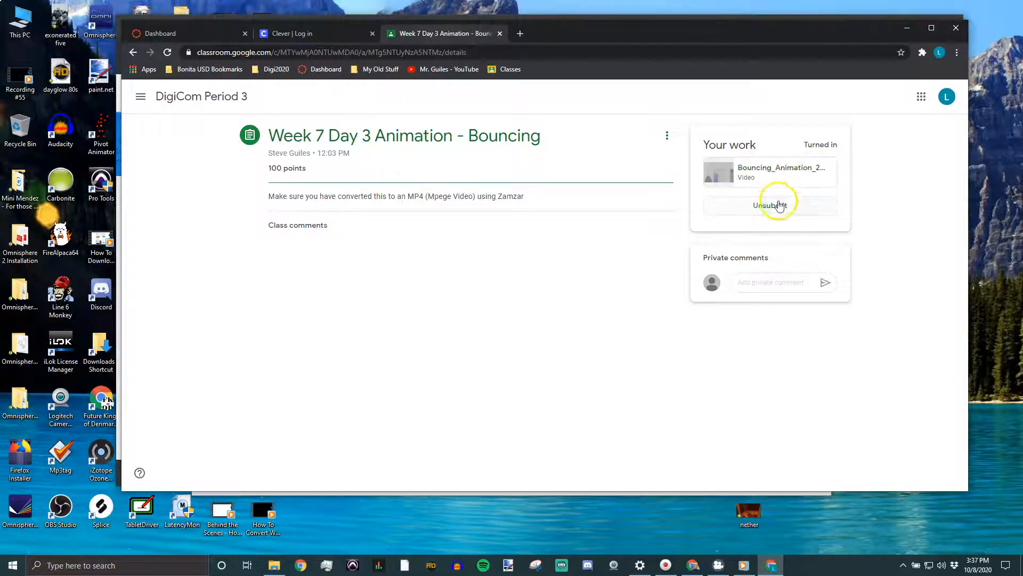
pyautogui.click(769, 205)
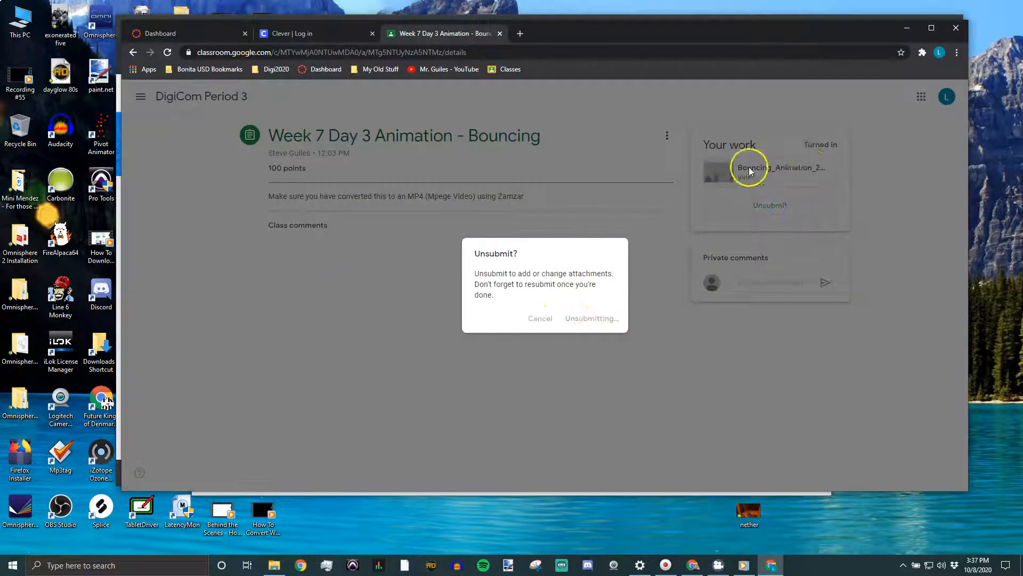
pyautogui.click(591, 317)
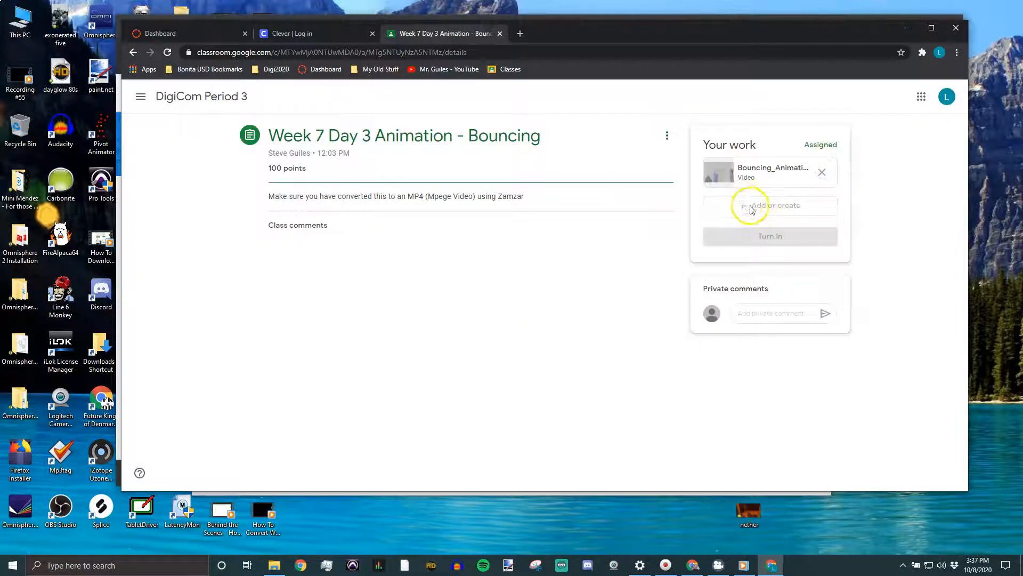
# Step: Upload Bouncing_Animation_2e MP4 from Downloads as a file attachment via Add or create
pyautogui.click(770, 204)
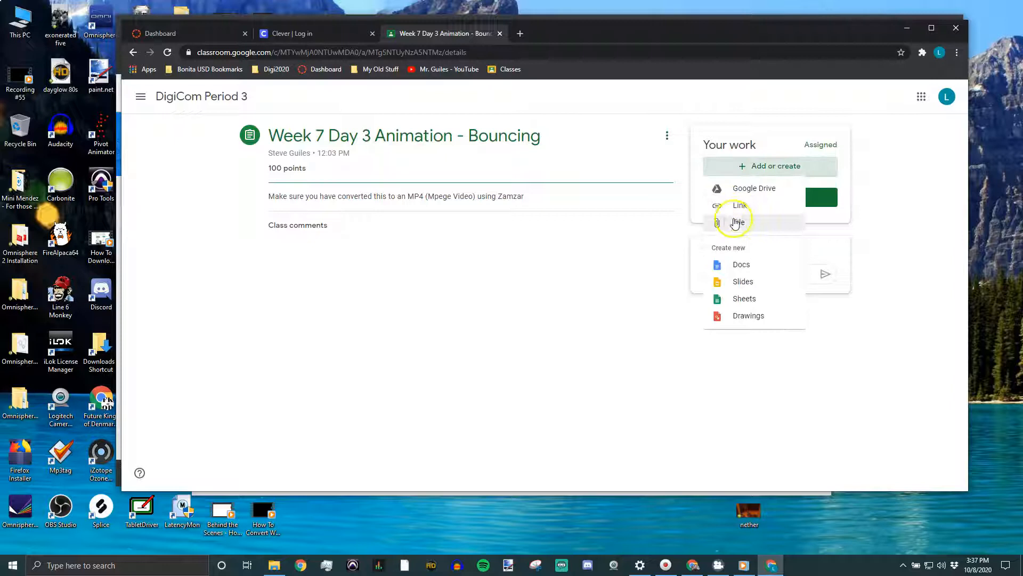
pyautogui.click(754, 188)
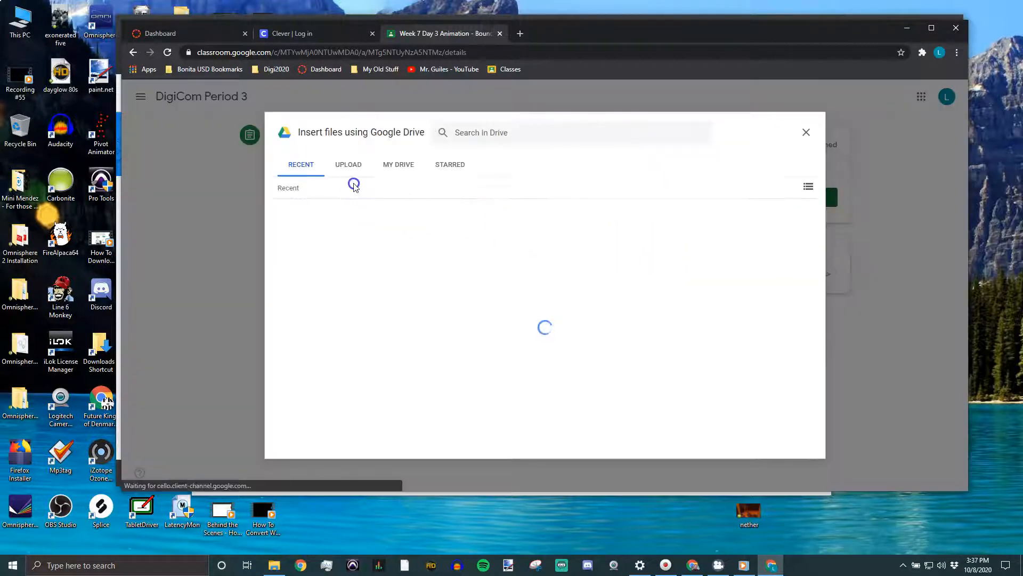
pyautogui.click(348, 165)
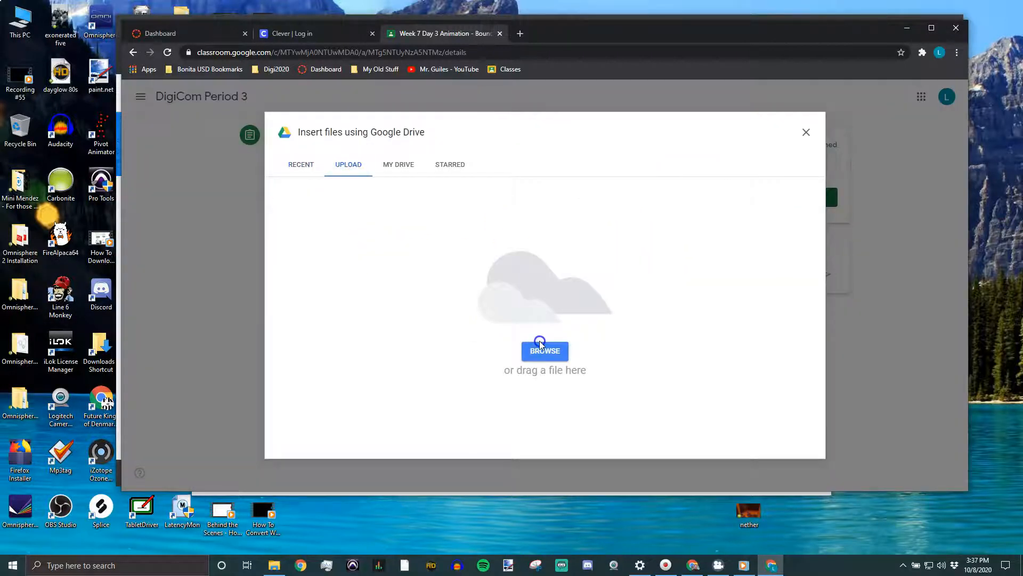
pyautogui.click(544, 350)
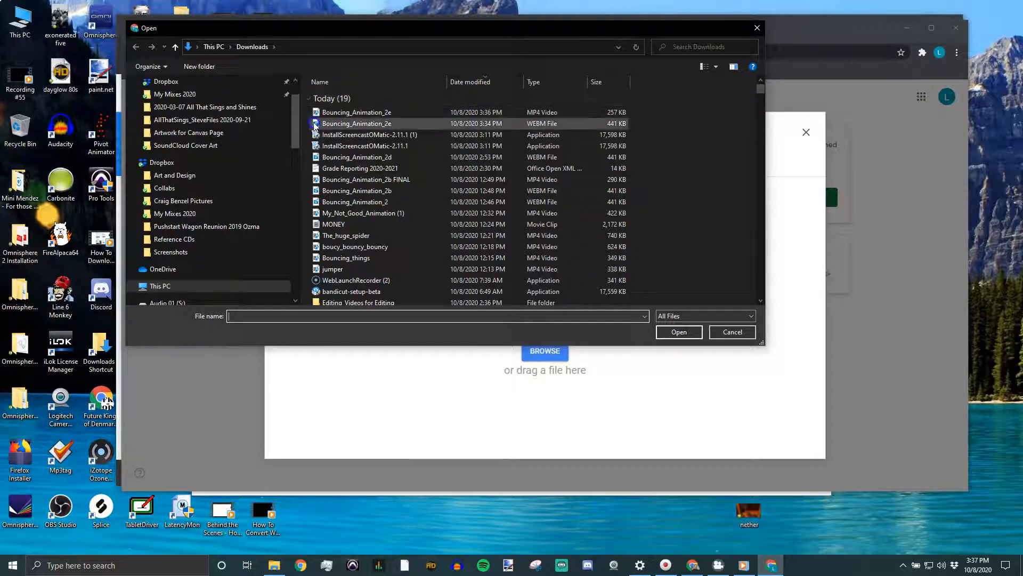
pyautogui.click(357, 112)
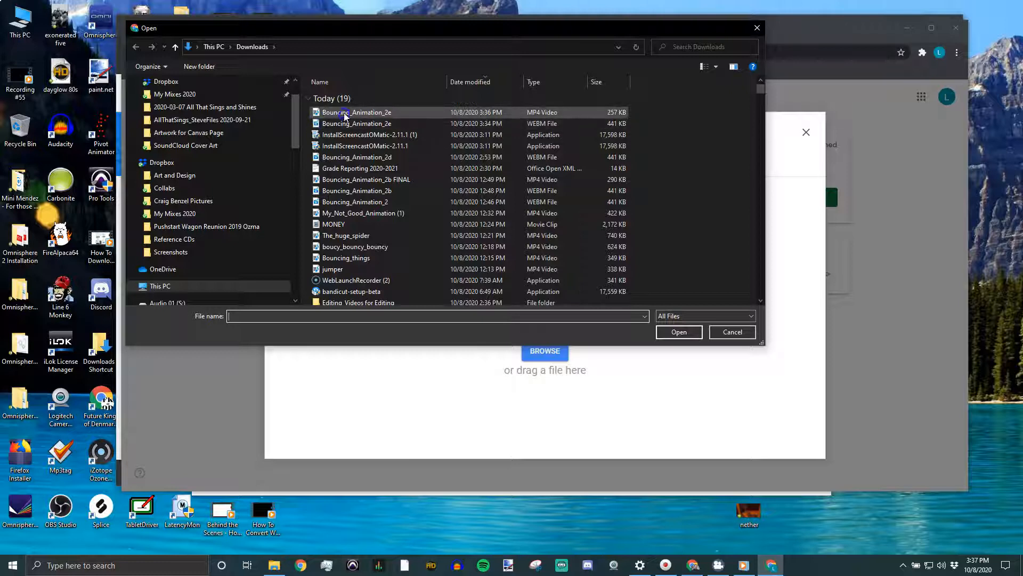
pyautogui.click(357, 111)
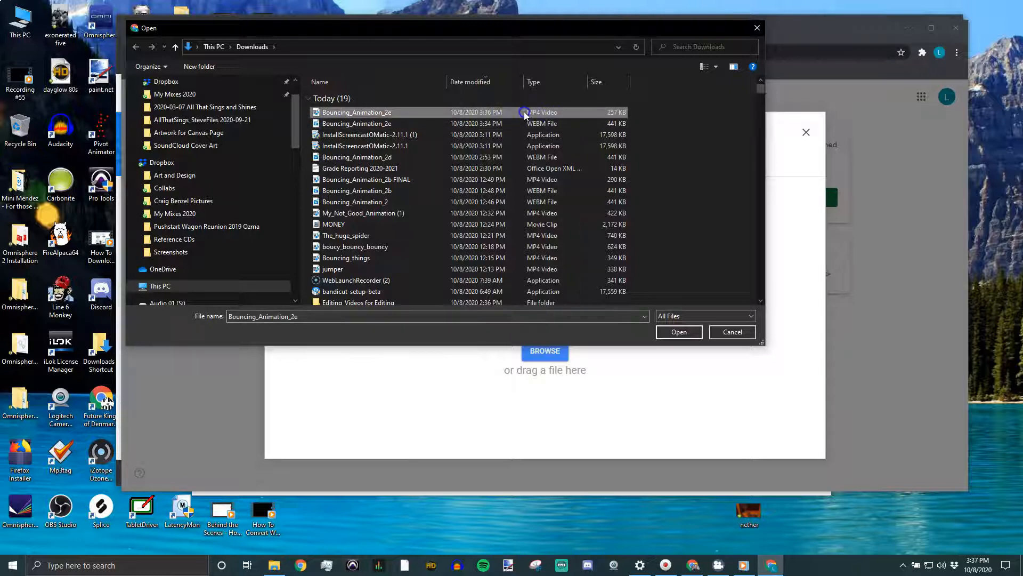
pyautogui.click(678, 332)
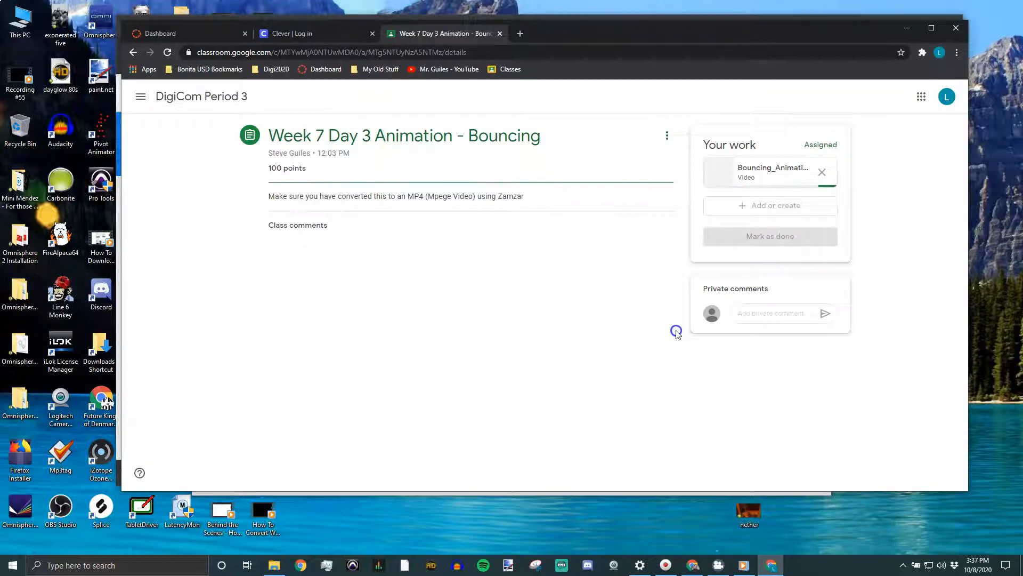
# Step: Turn in the Week 7 Day 3 assignment and confirm the submission
pyautogui.click(750, 172)
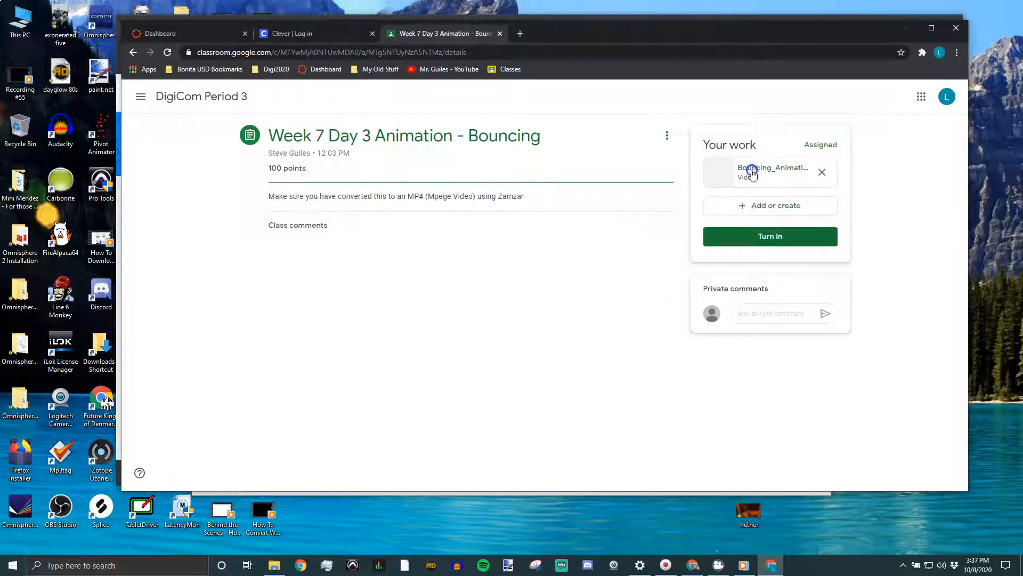
pyautogui.click(770, 236)
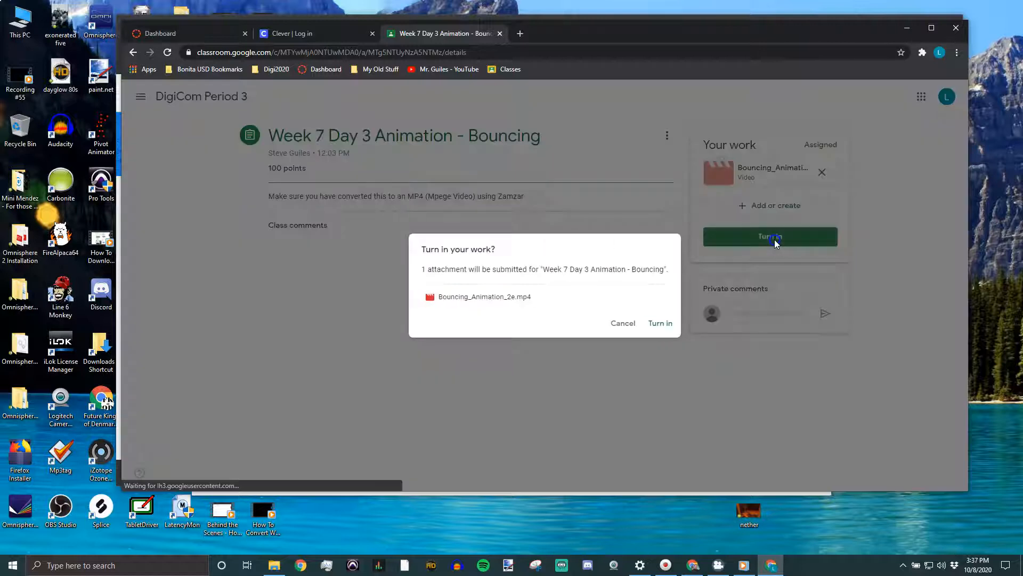
pyautogui.click(659, 323)
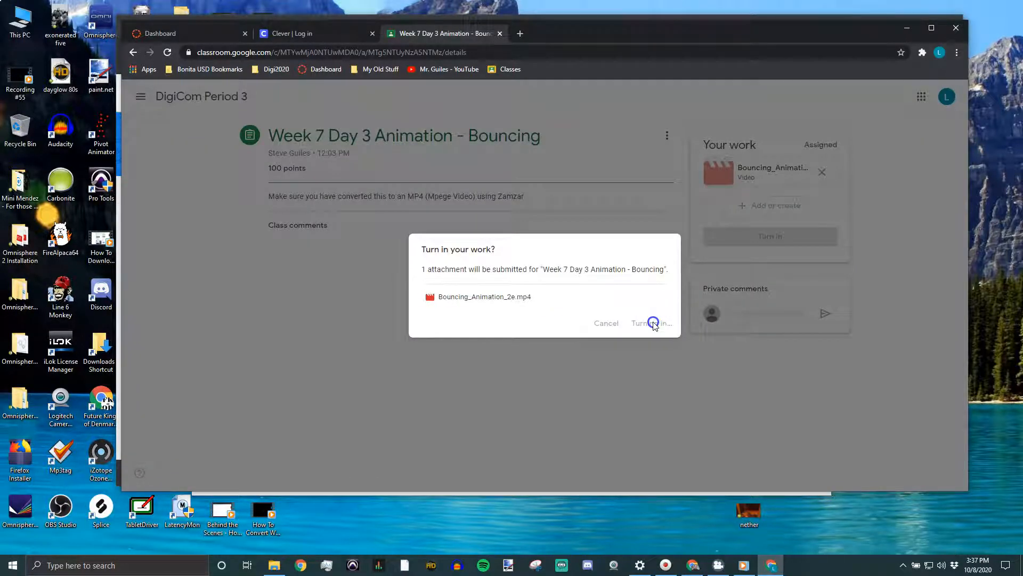
pyautogui.click(650, 323)
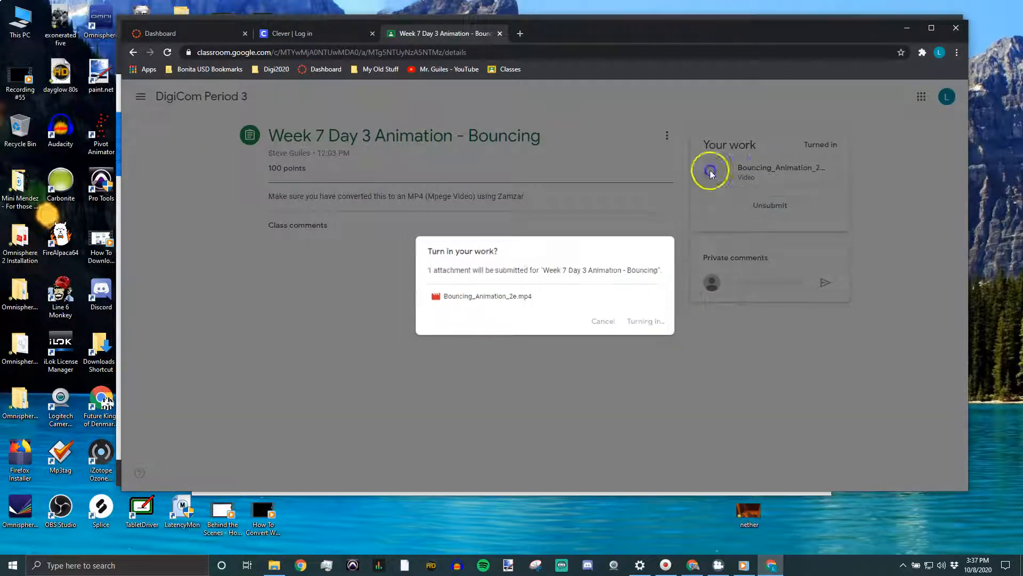
pyautogui.click(645, 320)
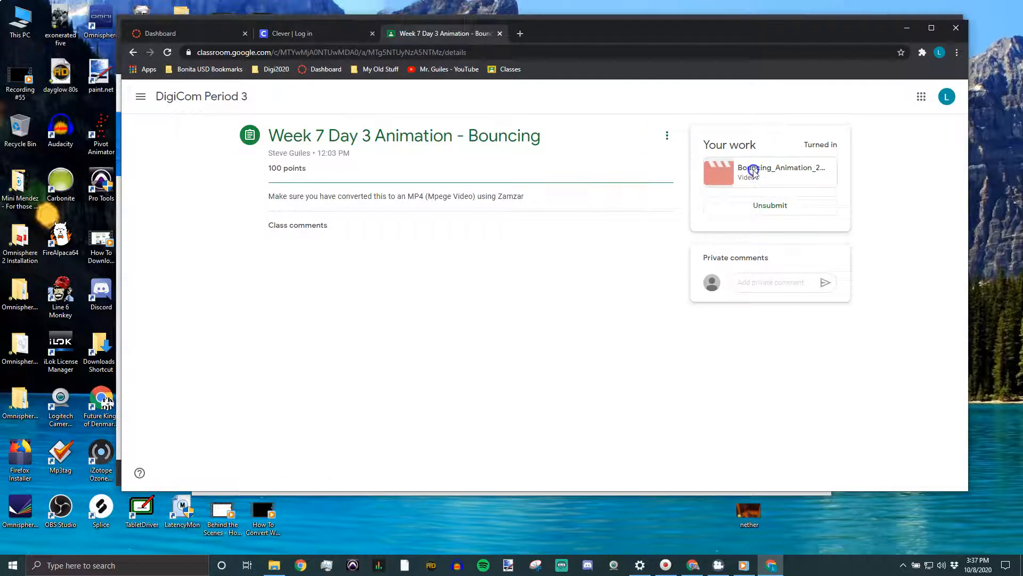